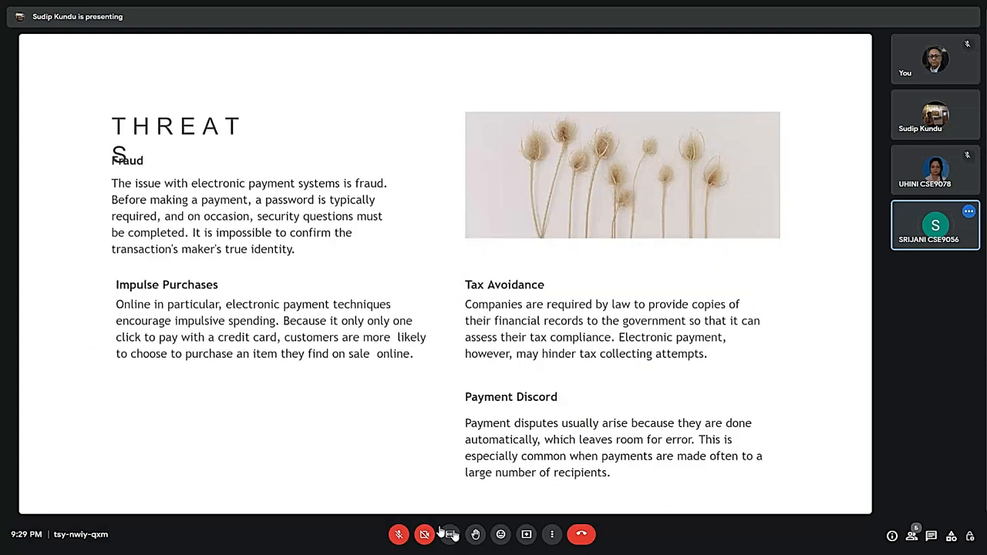
# Step: Unmute the microphone once the presentation advances to the Thanking You slide
pyautogui.click(399, 533)
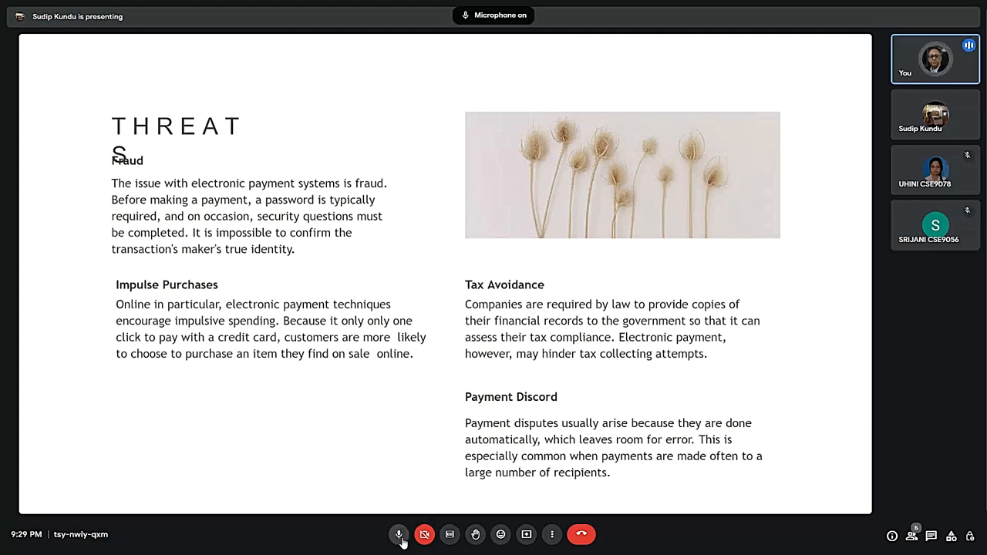
pyautogui.click(399, 534)
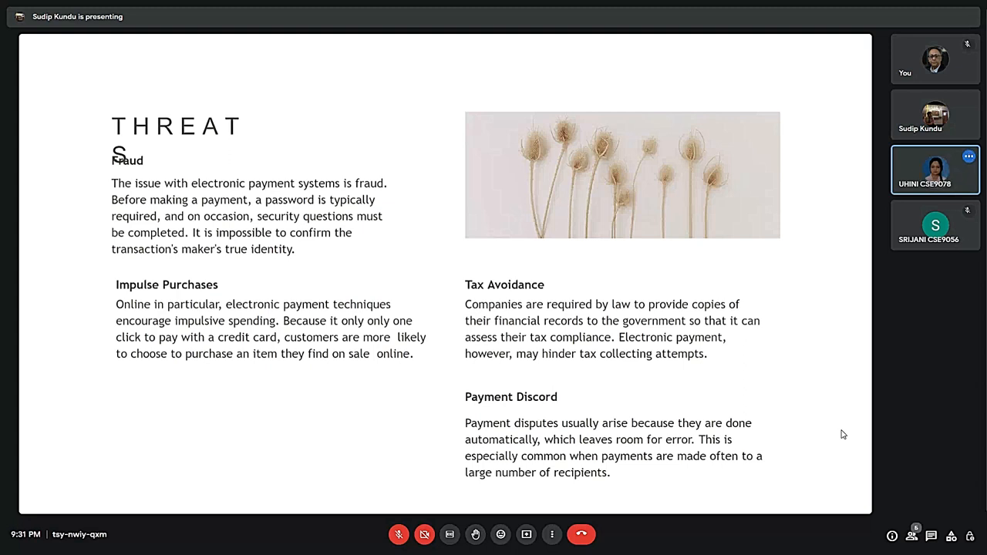
pyautogui.moveTo(559, 275)
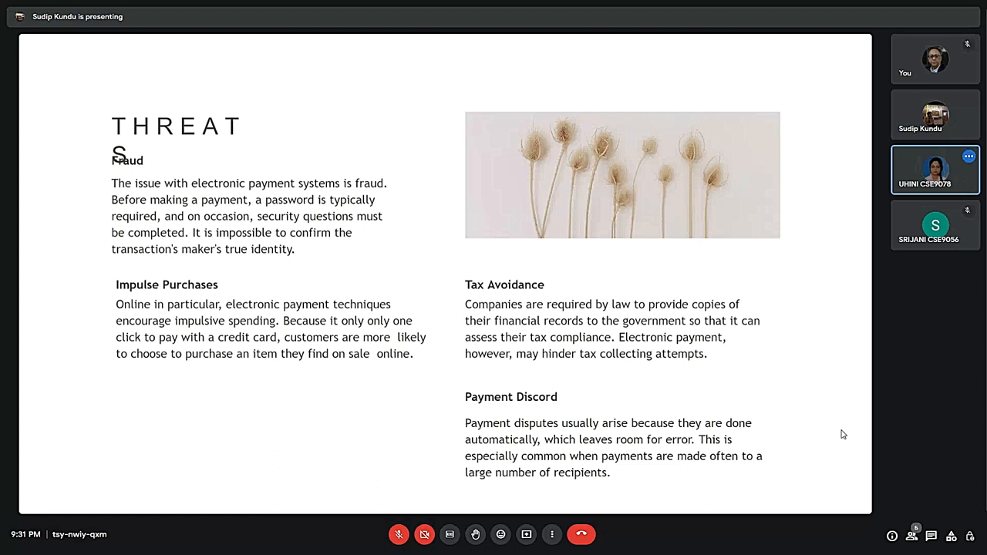
pyautogui.press('Right')
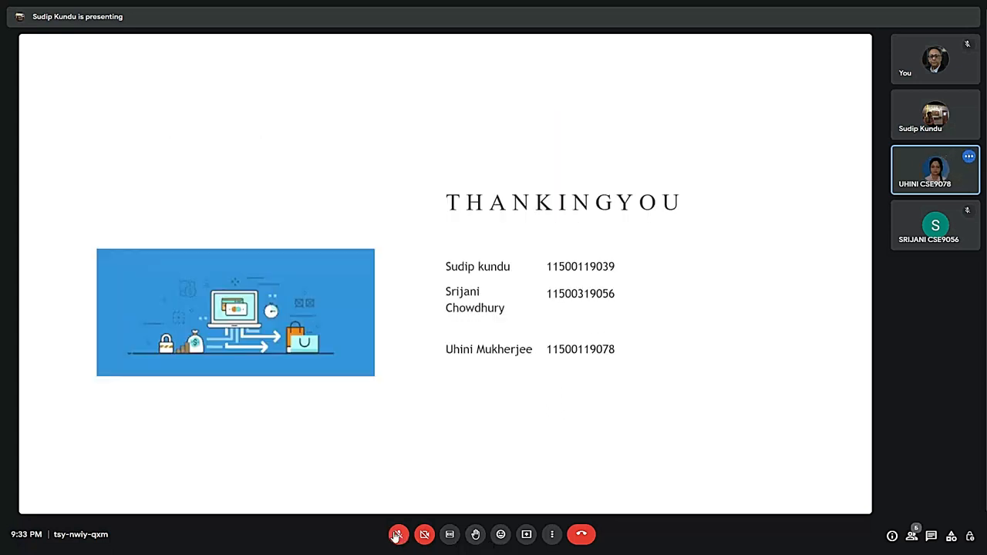
pyautogui.click(398, 534)
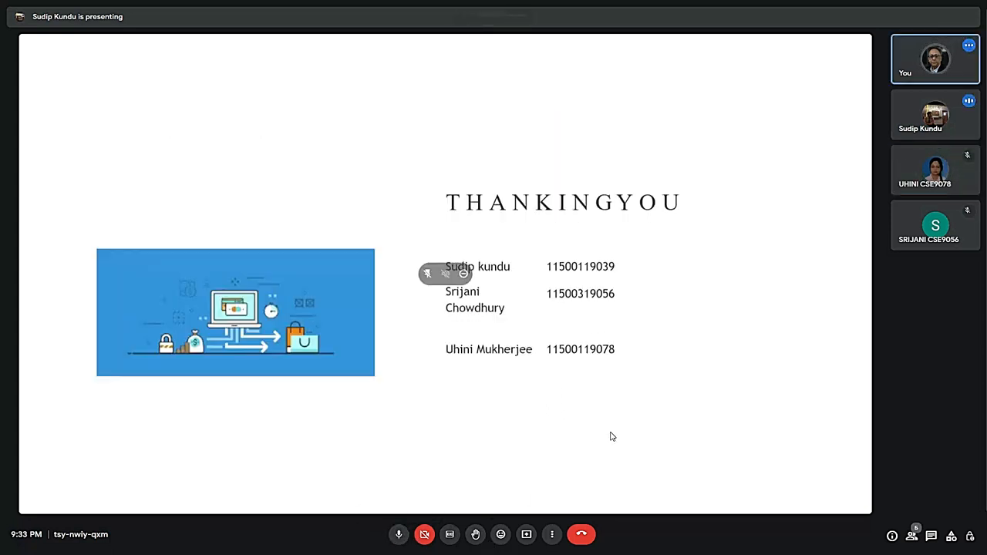